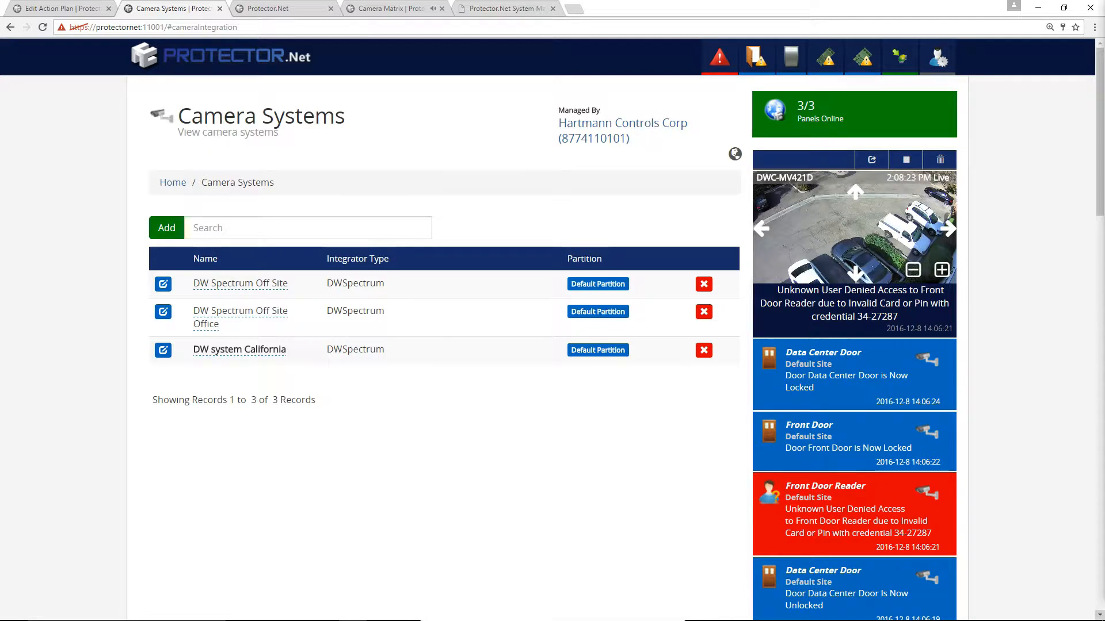
# - Edit the DW system, view the Driveway camera live and in playback, then choose a camera system for the Front Door
pyautogui.click(163, 350)
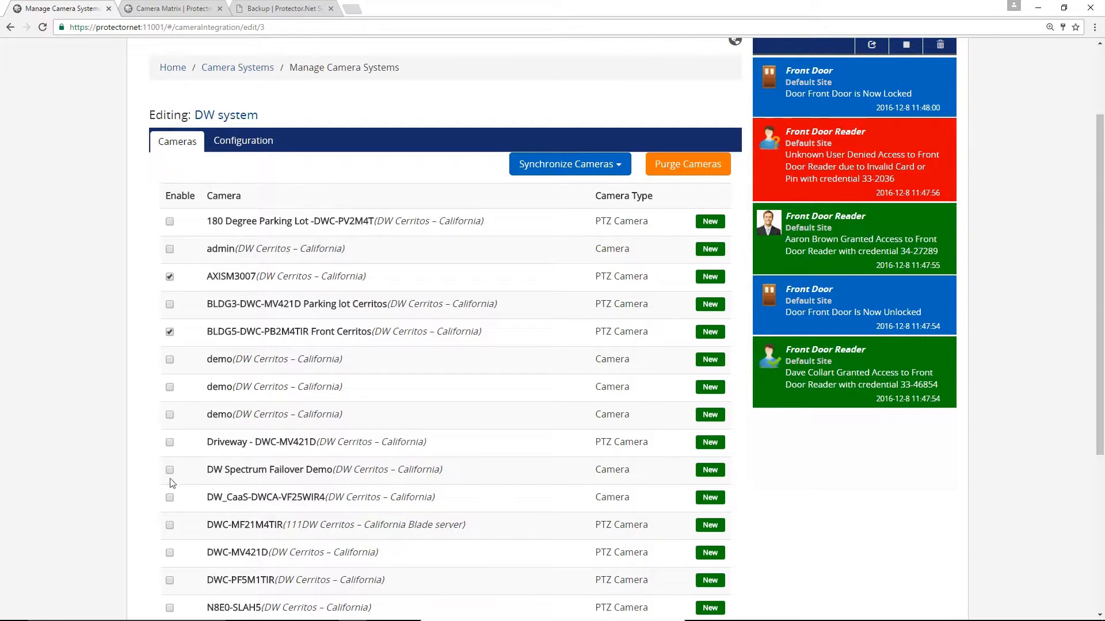
pyautogui.click(267, 442)
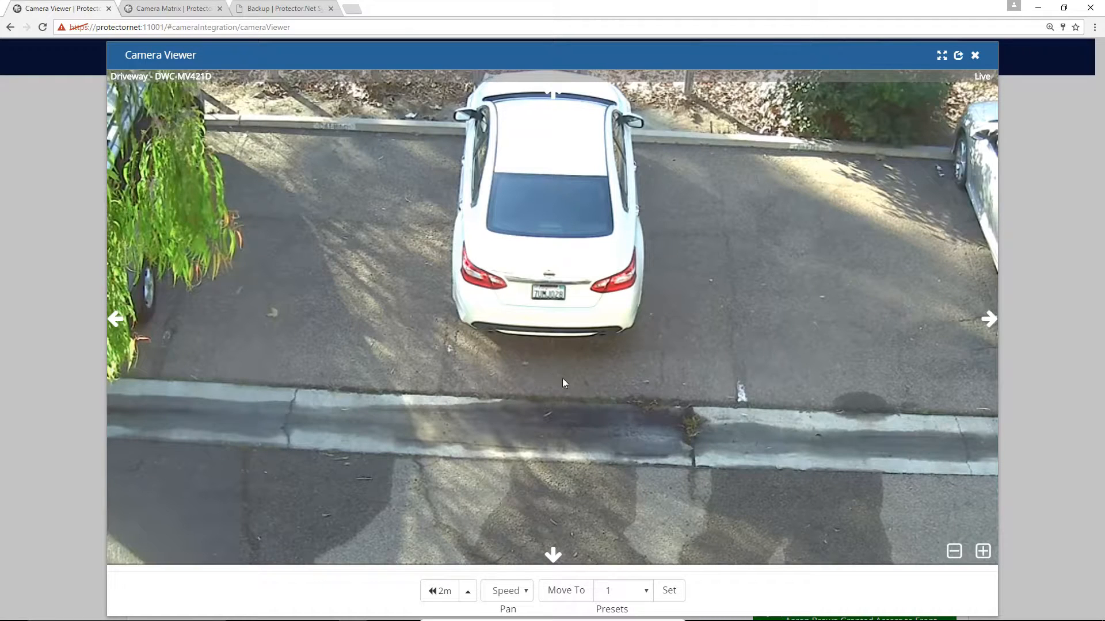
pyautogui.click(439, 592)
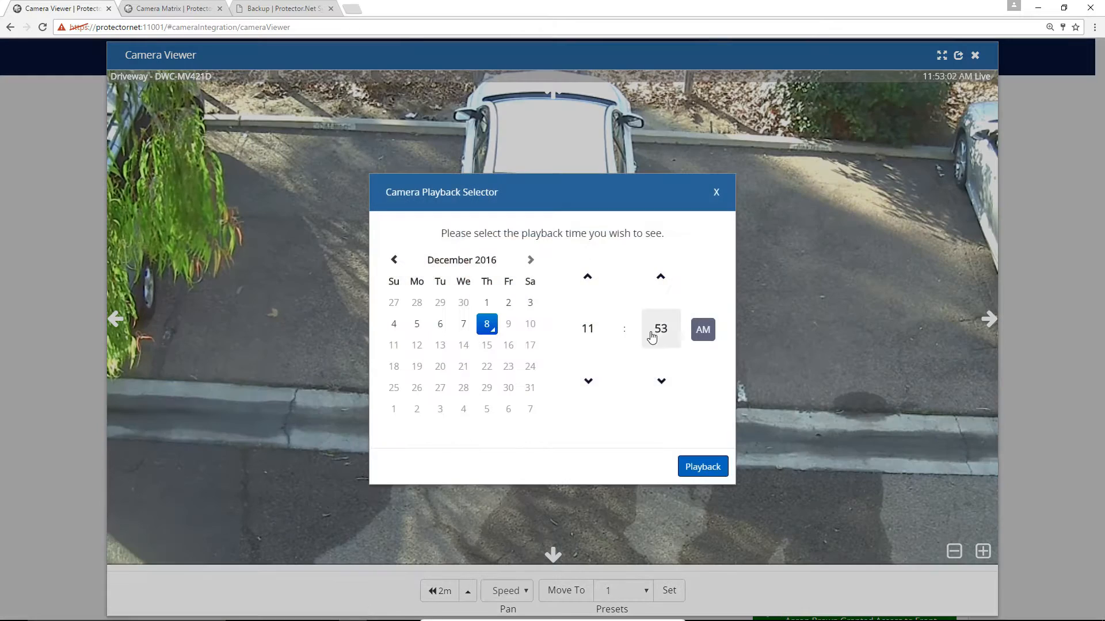
pyautogui.click(715, 192)
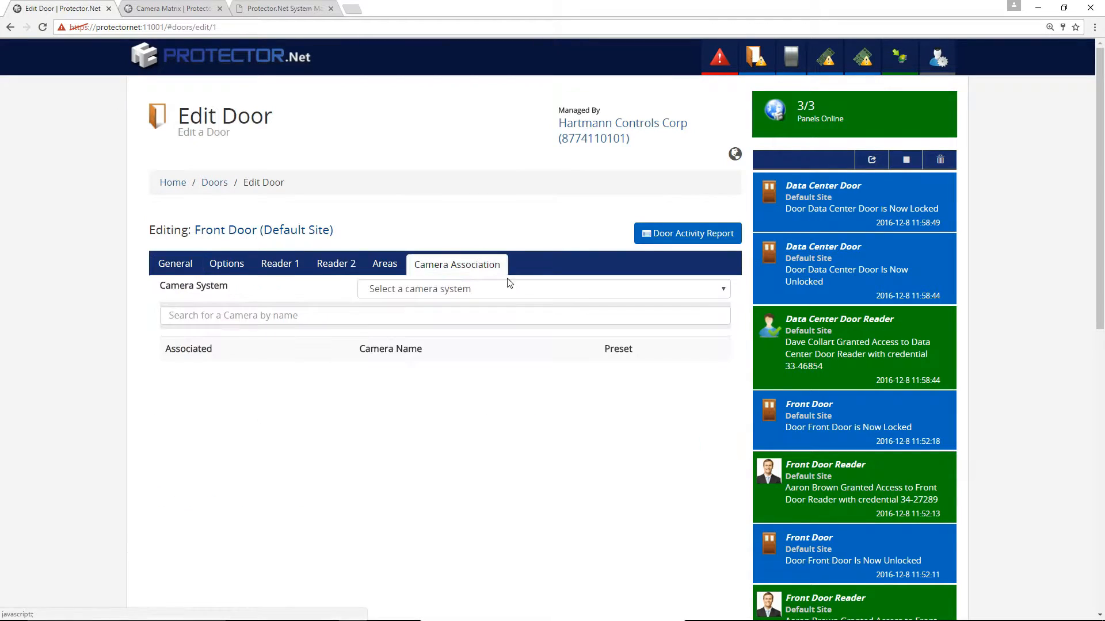
pyautogui.click(544, 289)
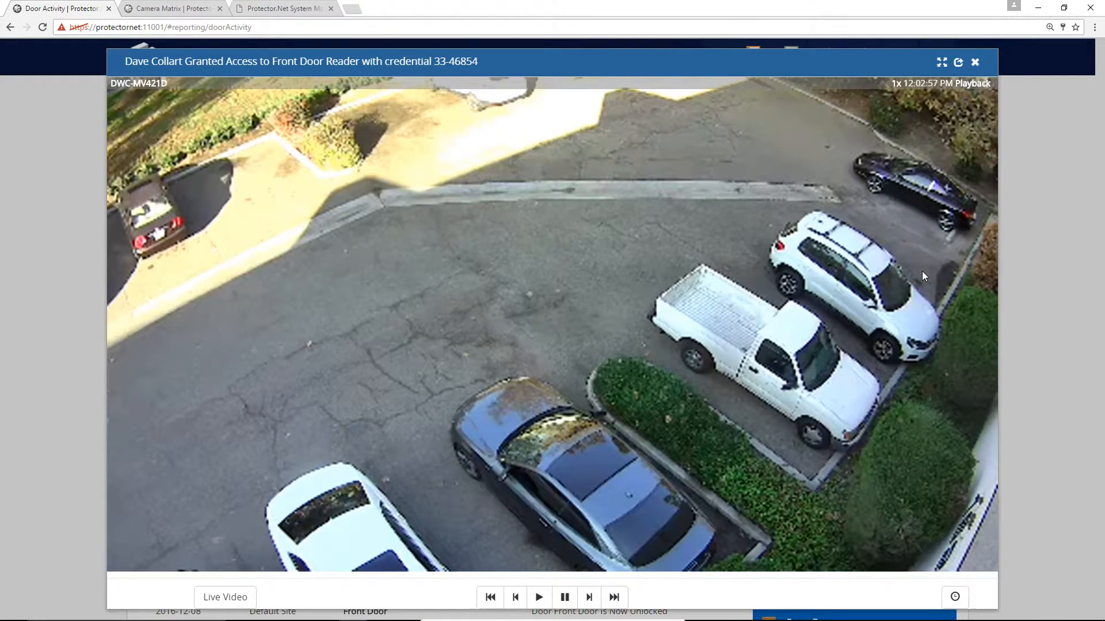
# - Show four live feeds in the Camera Matrix and list its grid size choices
pyautogui.click(975, 62)
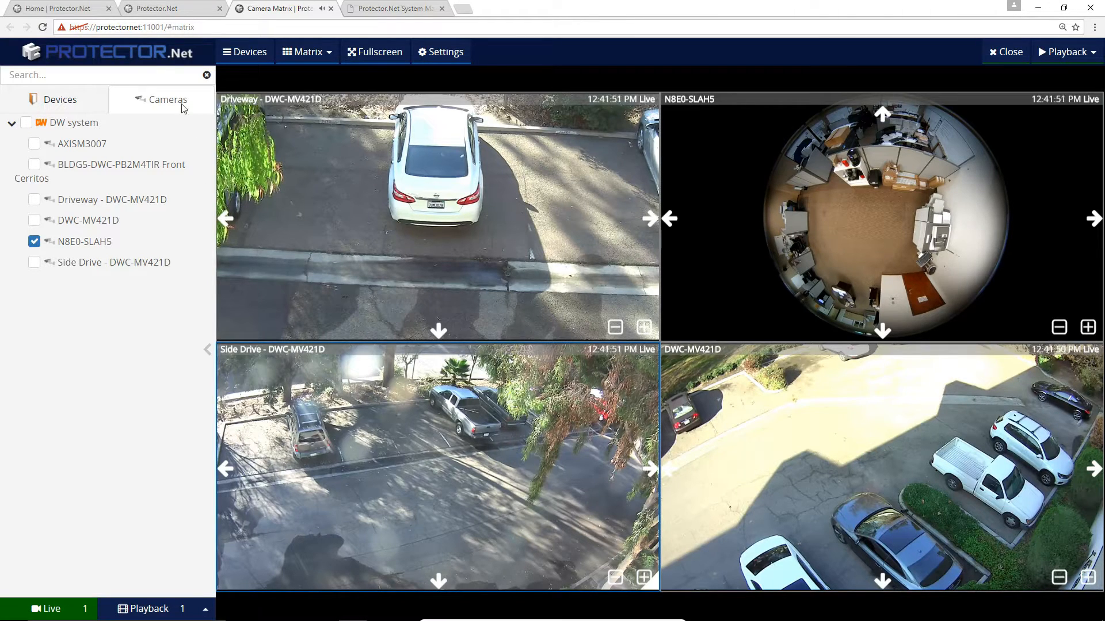
pyautogui.click(306, 52)
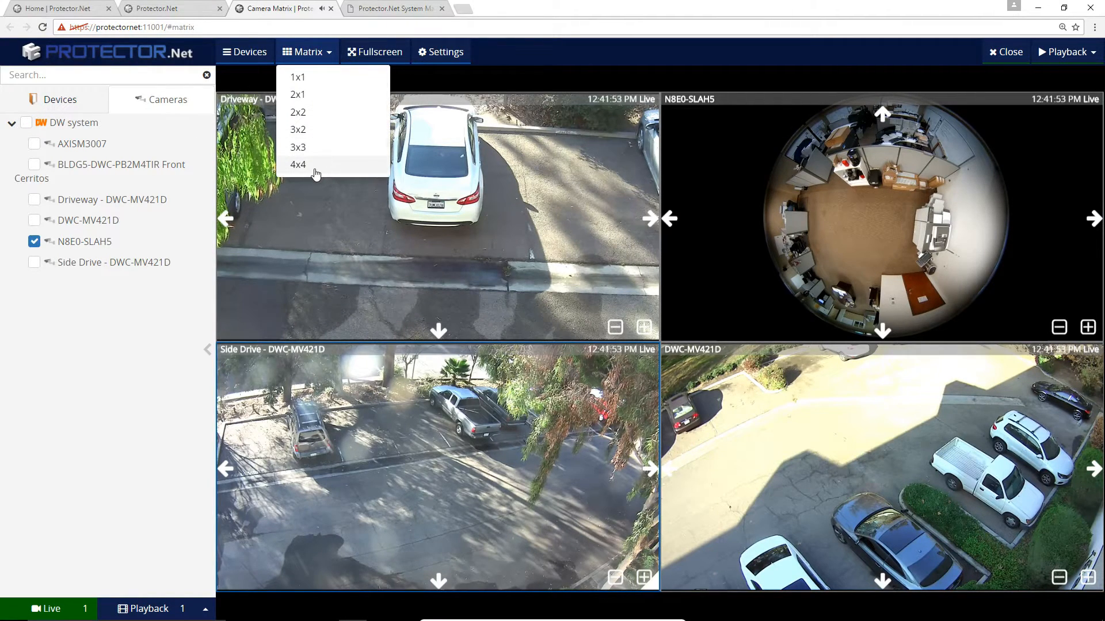